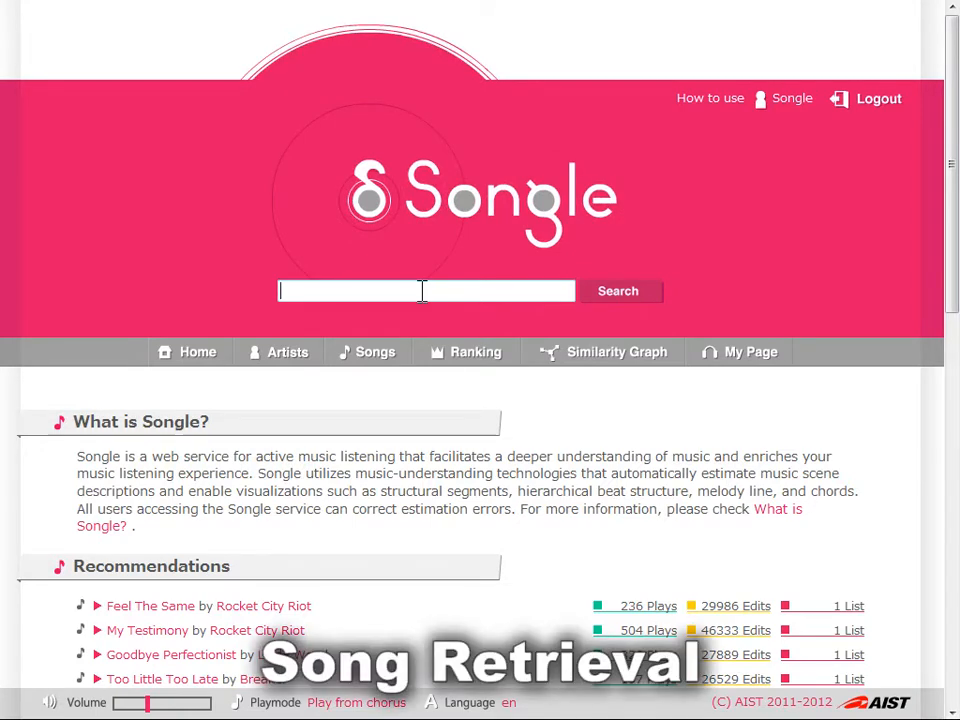
Step: Search Songle for 'think'
type("think")
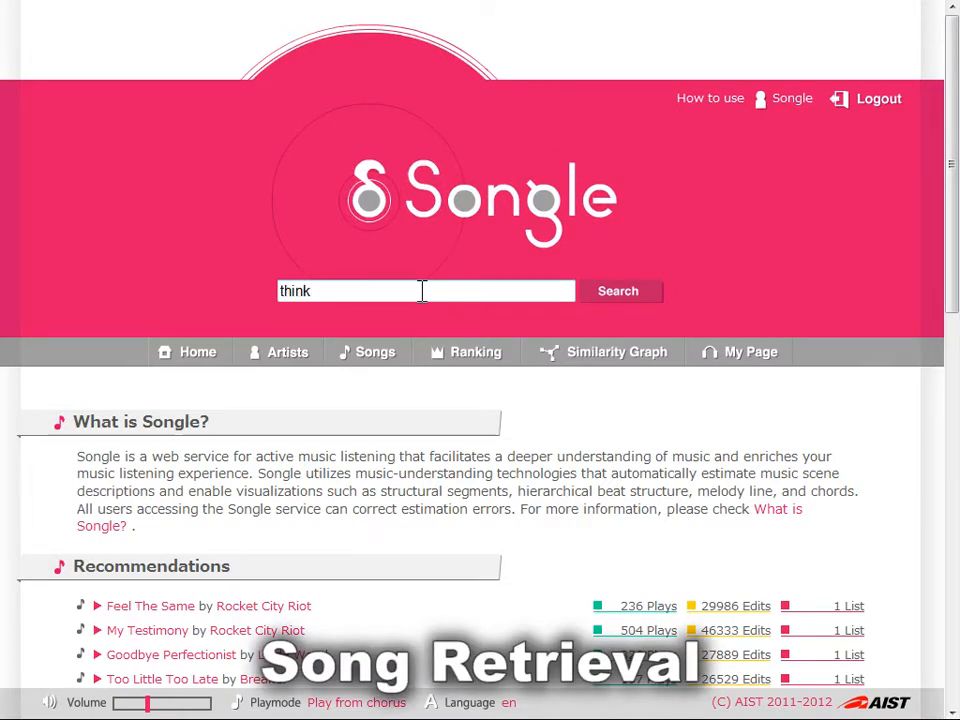
left_click(617, 290)
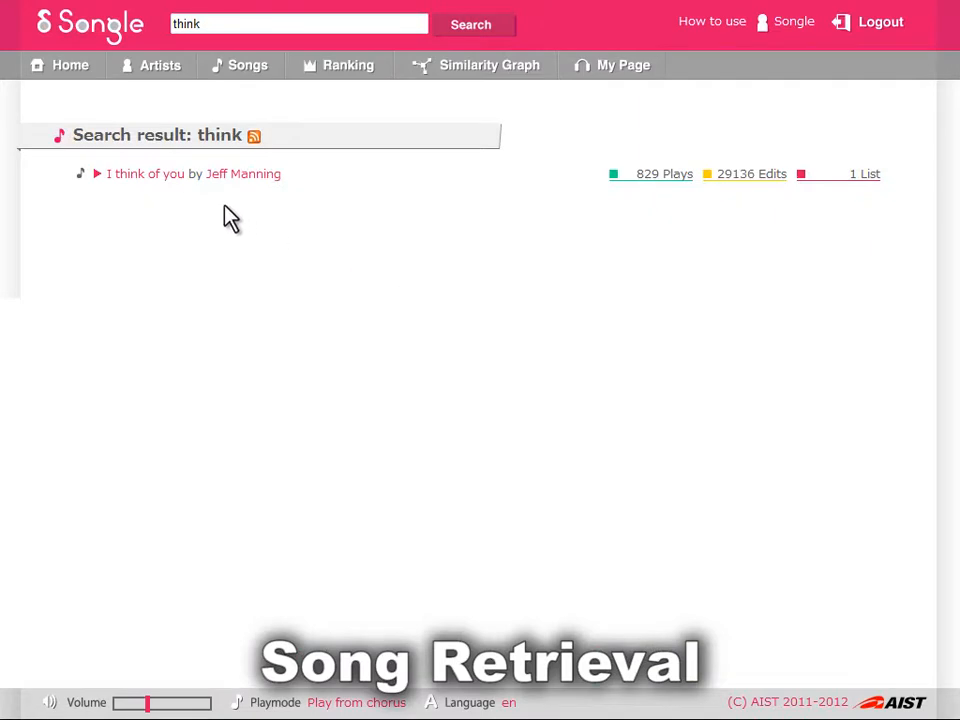
Step: Play 'I think of you' by Jeff Manning and switch to Beat Edit
left_click(145, 173)
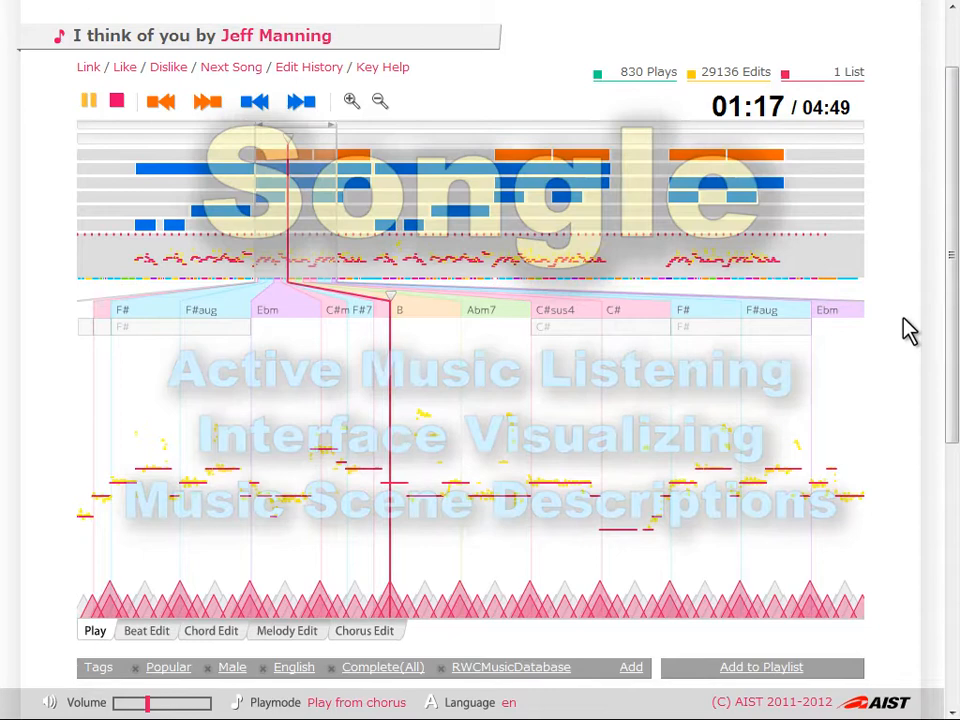
left_click(146, 630)
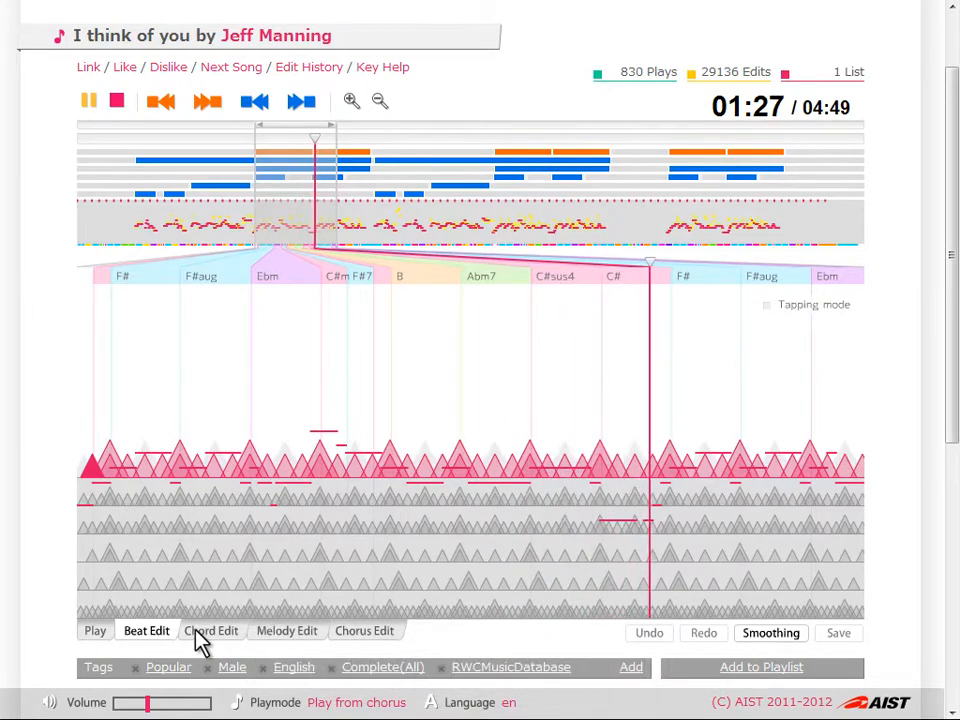
Step: Review the chord estimates in Chord Edit, then switch to Melody Edit
left_click(211, 630)
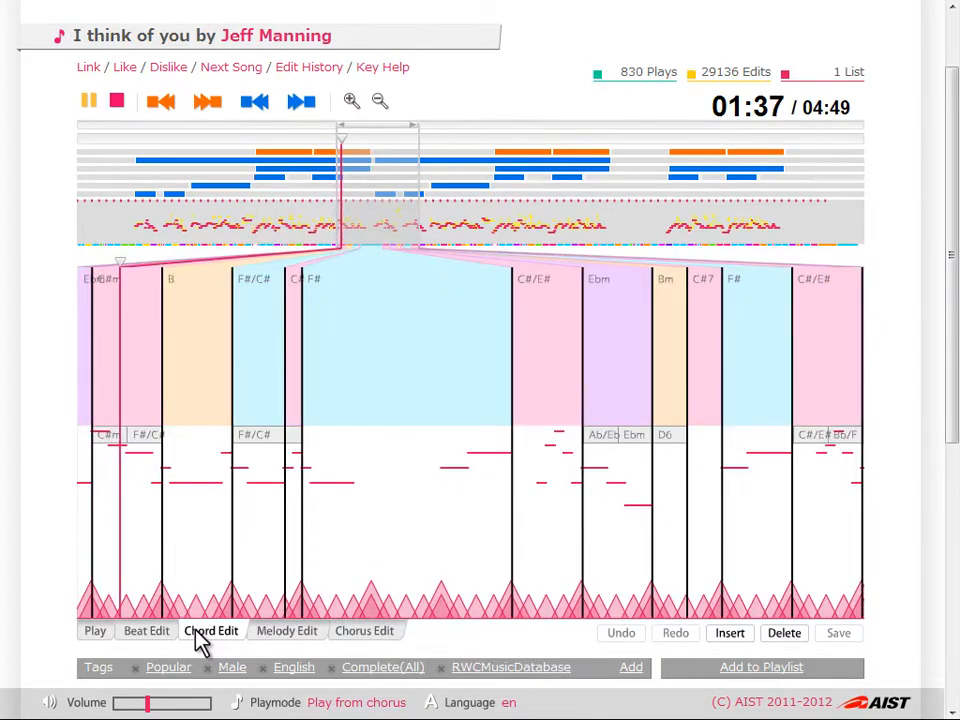
left_click(287, 630)
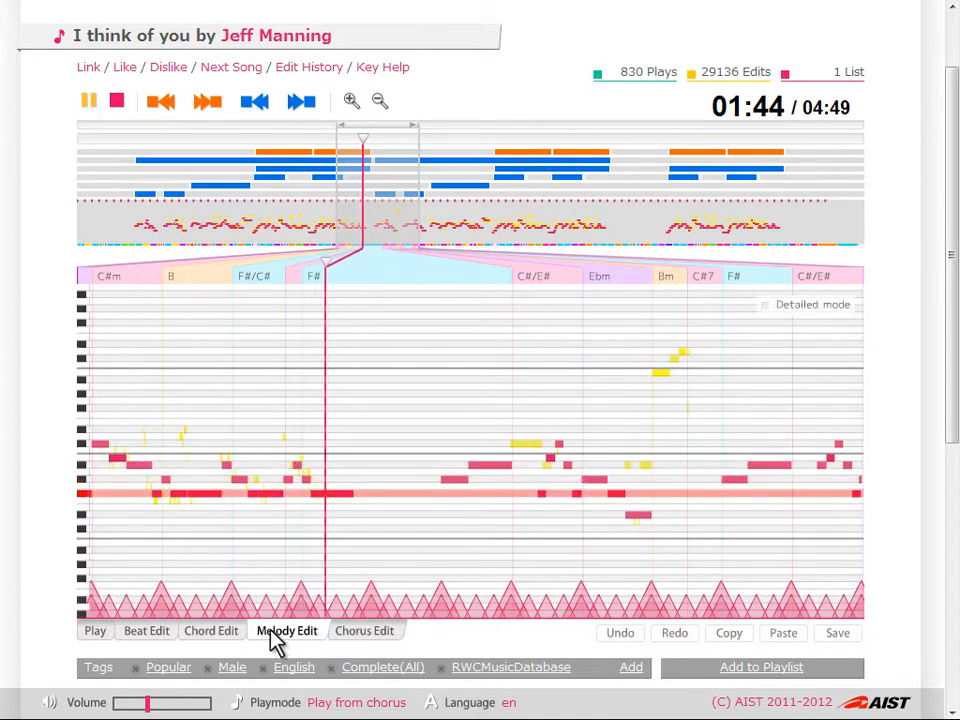
Step: Switch to Chorus Edit to show the song's repeated sections as bars
left_click(364, 630)
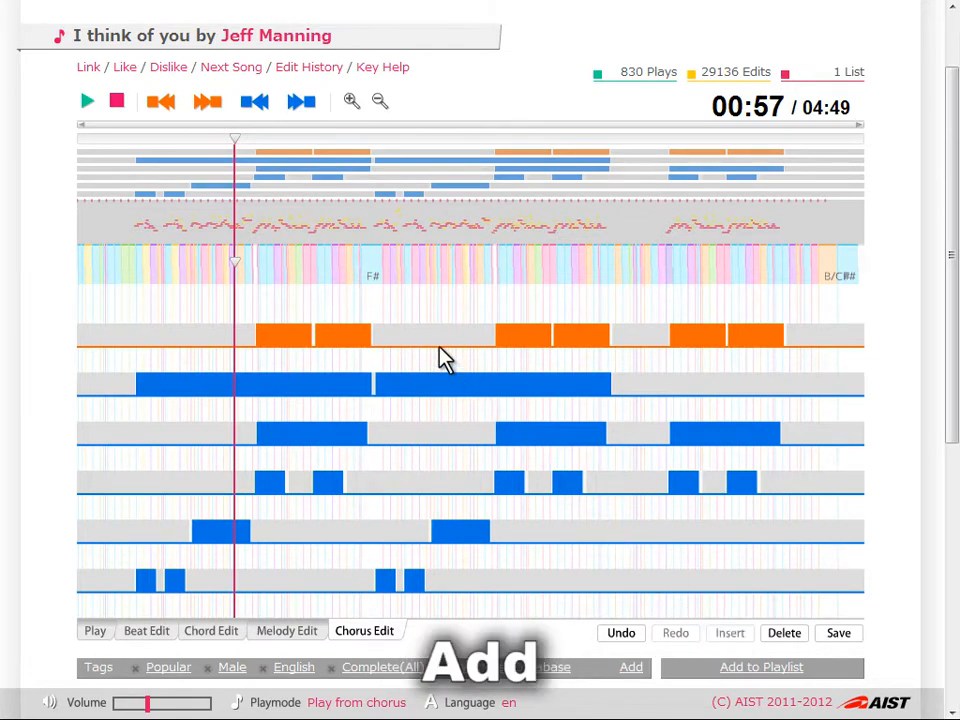
Step: Insert a new repeated section after the first chorus, then switch to Beat Edit
left_click(435, 335)
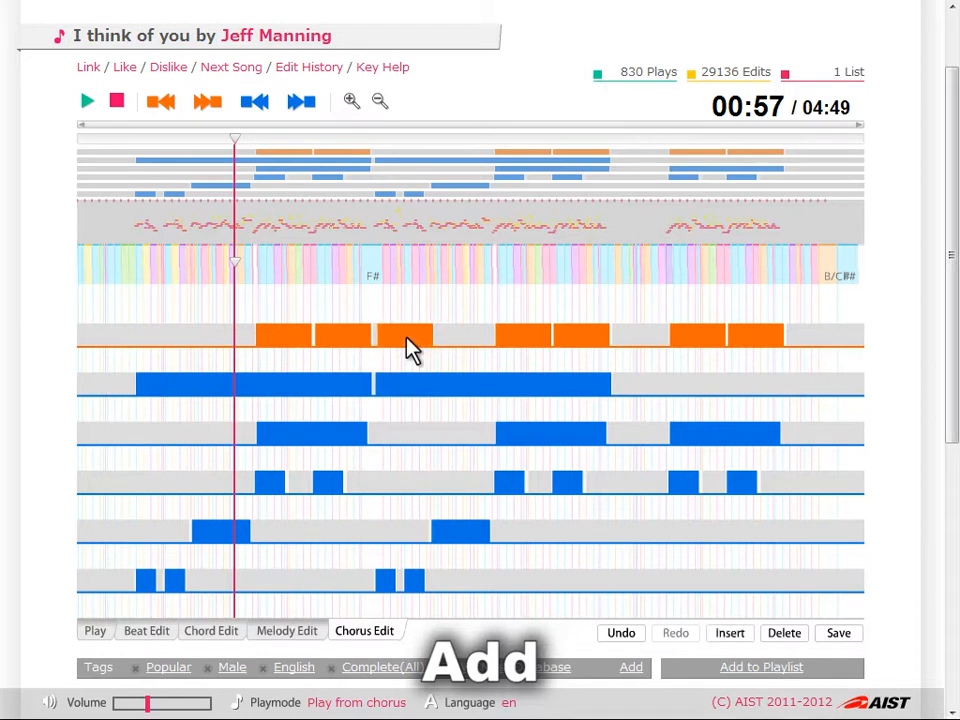
mouse_move(730, 633)
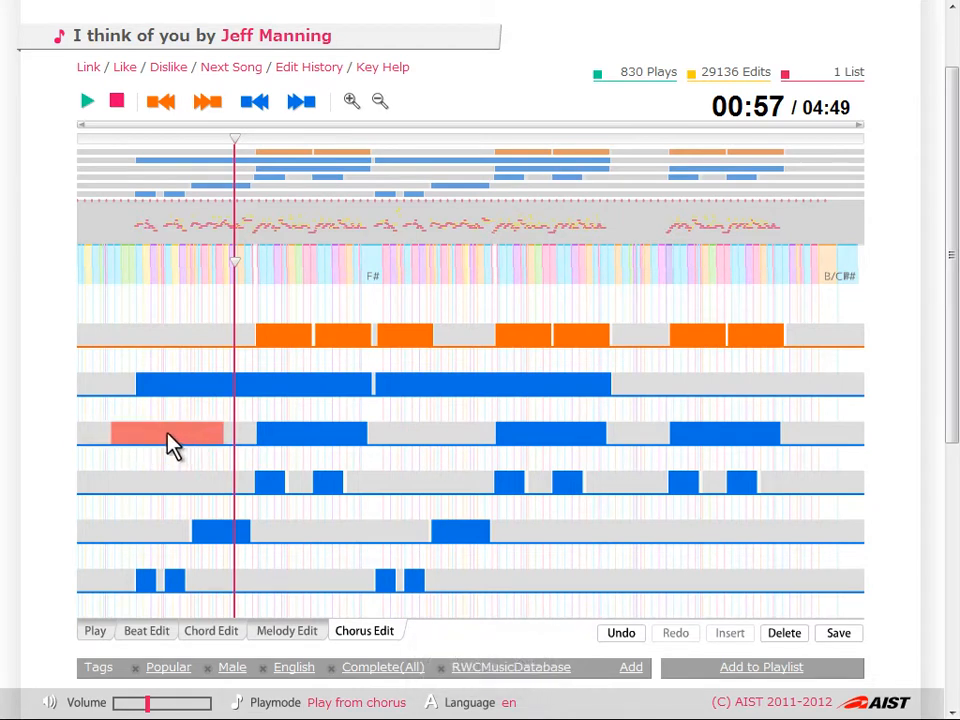
left_click(784, 633)
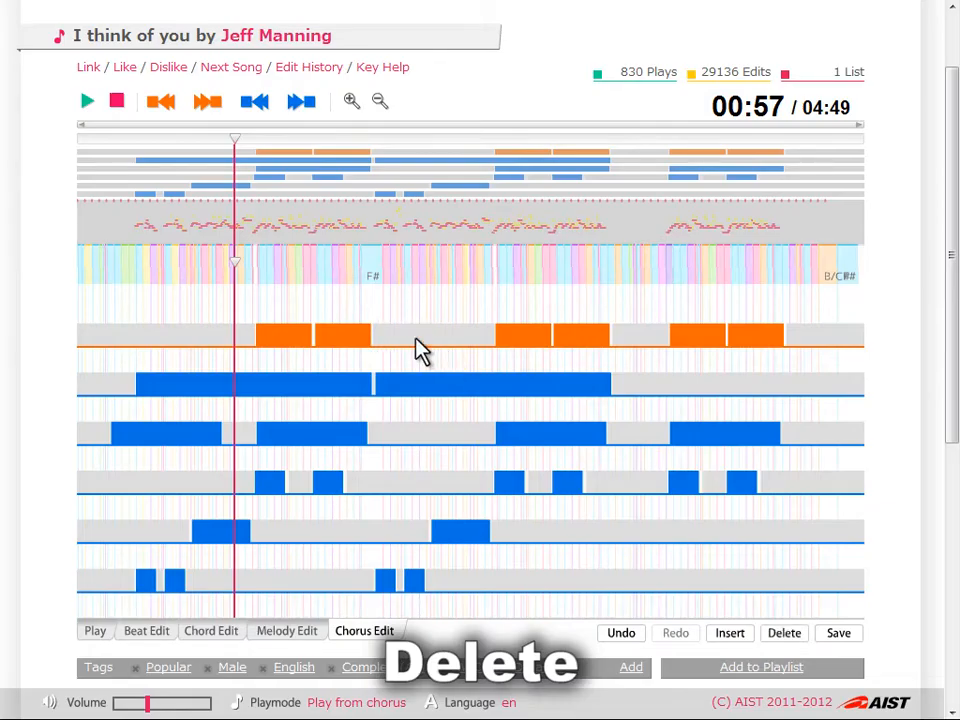
left_click(146, 630)
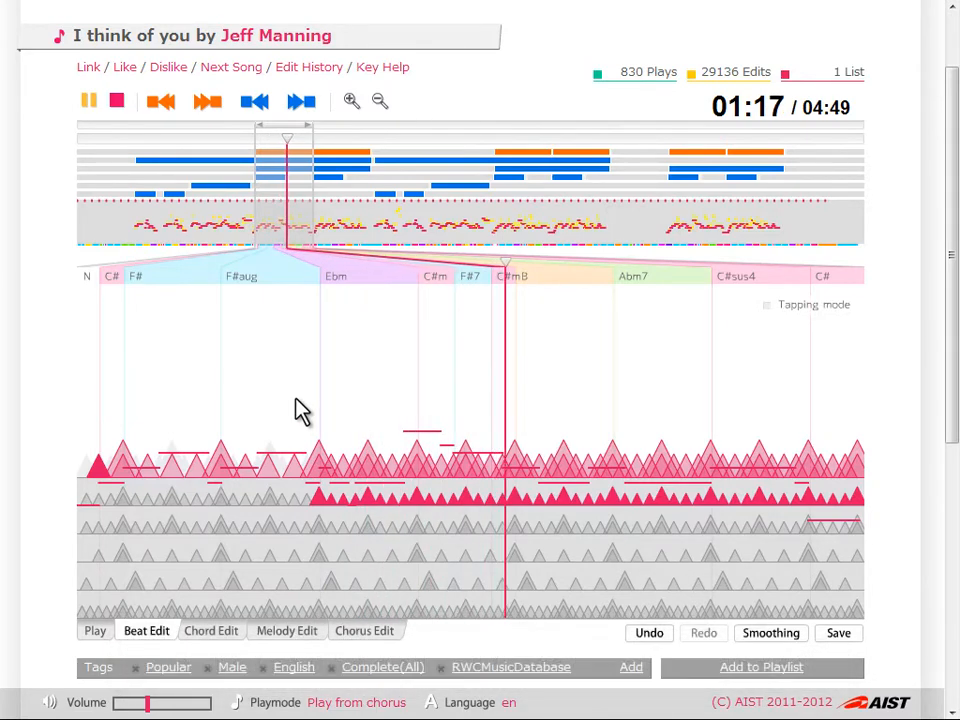
Step: Try an alternative beat candidate, revert it, and switch to Melody Edit
left_click(88, 101)
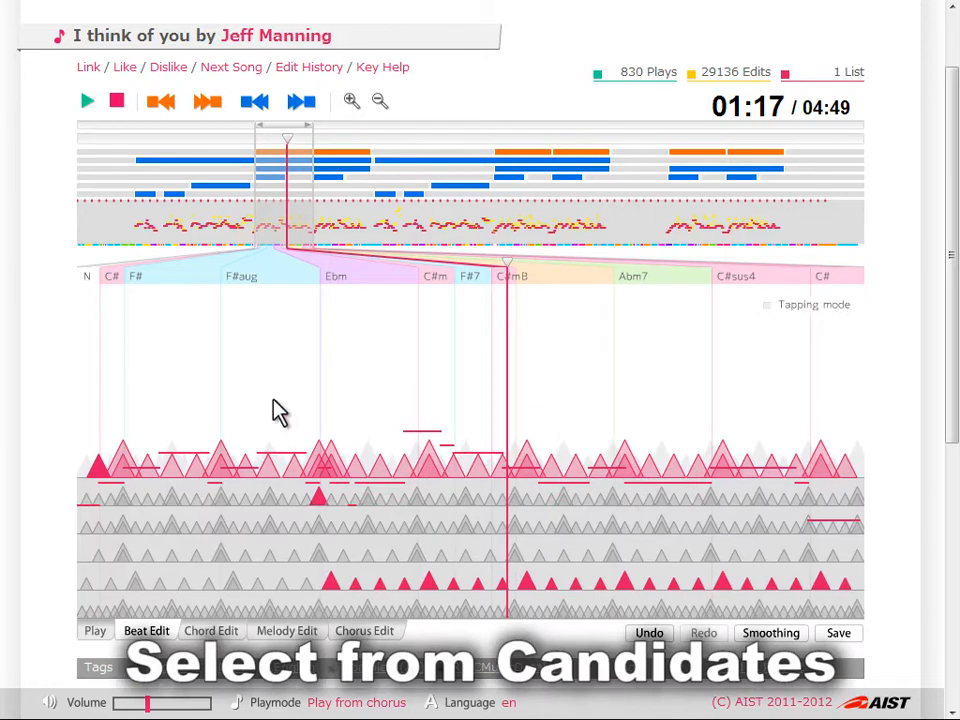
left_click(86, 101)
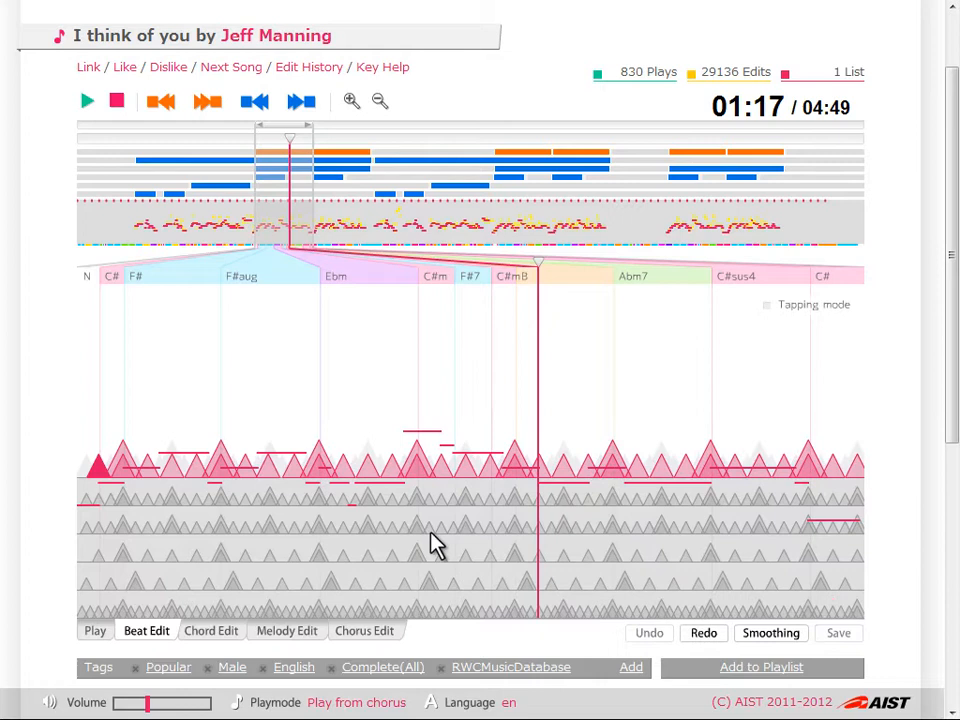
left_click(320, 462)
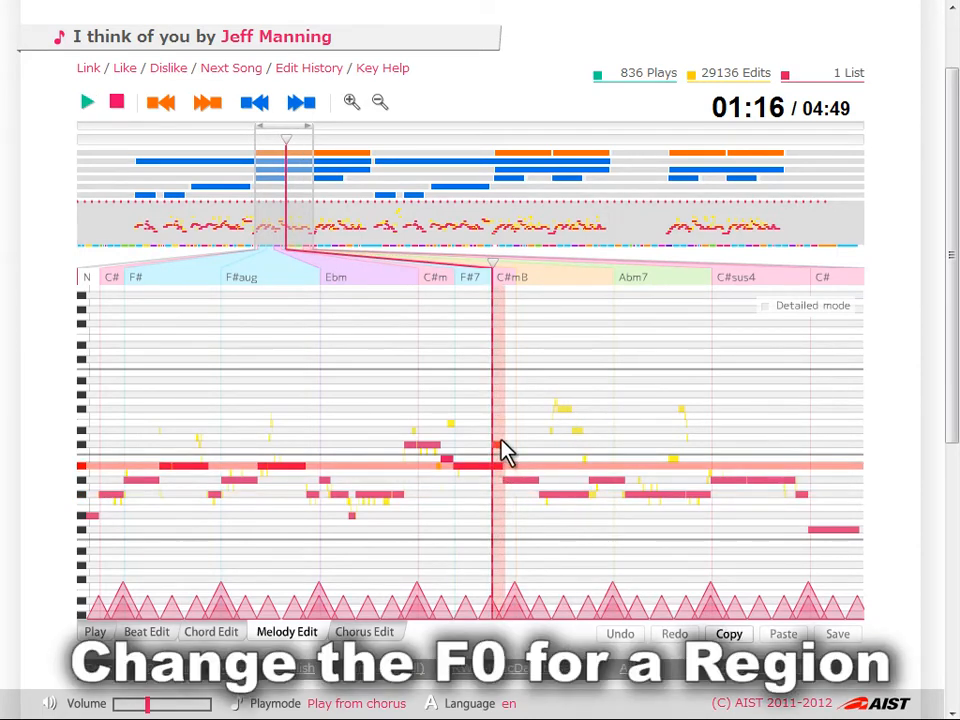
mouse_move(505, 520)
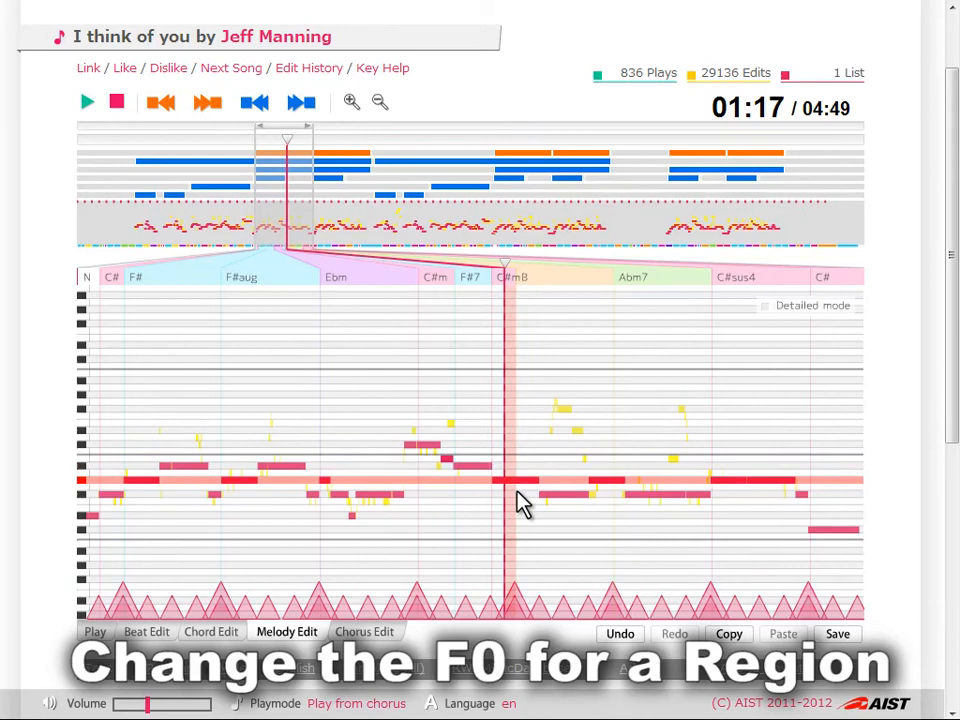
mouse_move(515, 512)
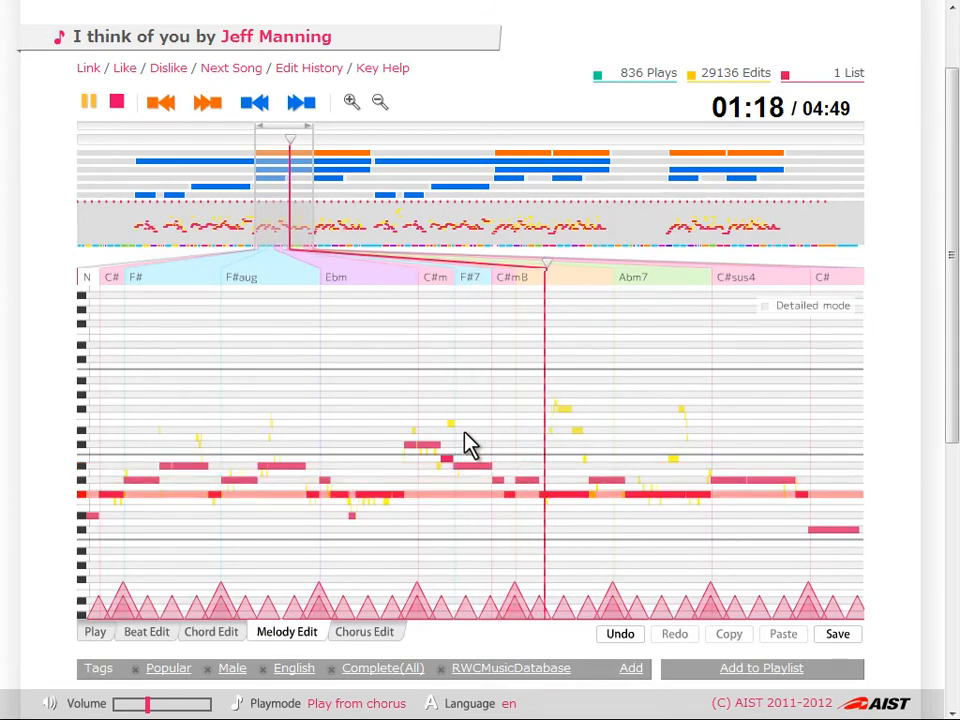
Step: Switch to Chord Edit, showing alternative candidates for the F#7 chord
left_click(211, 631)
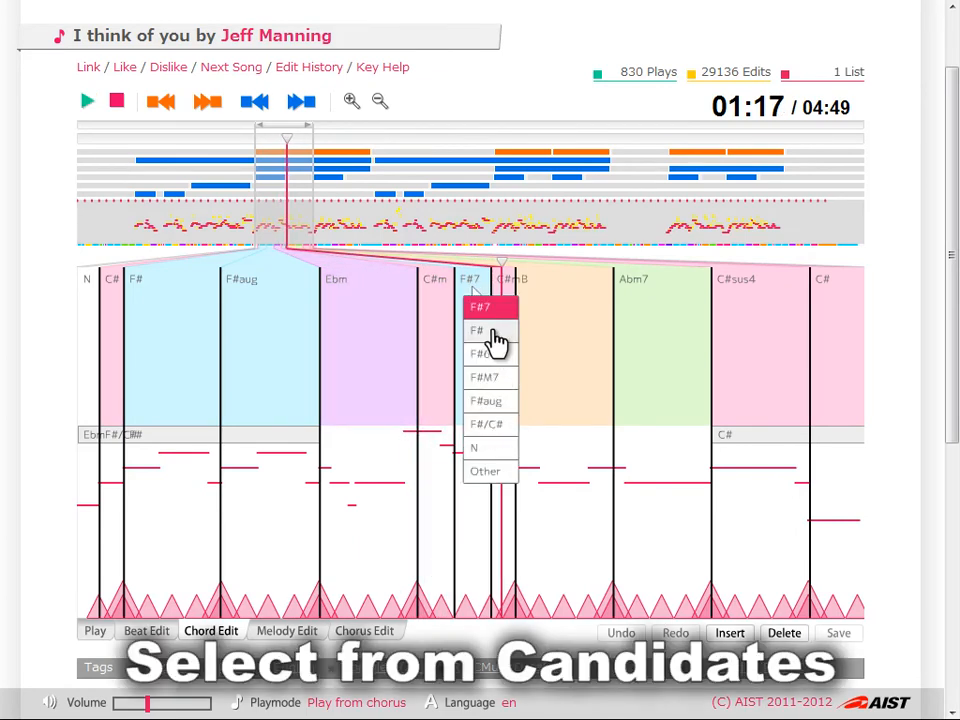
mouse_move(485, 430)
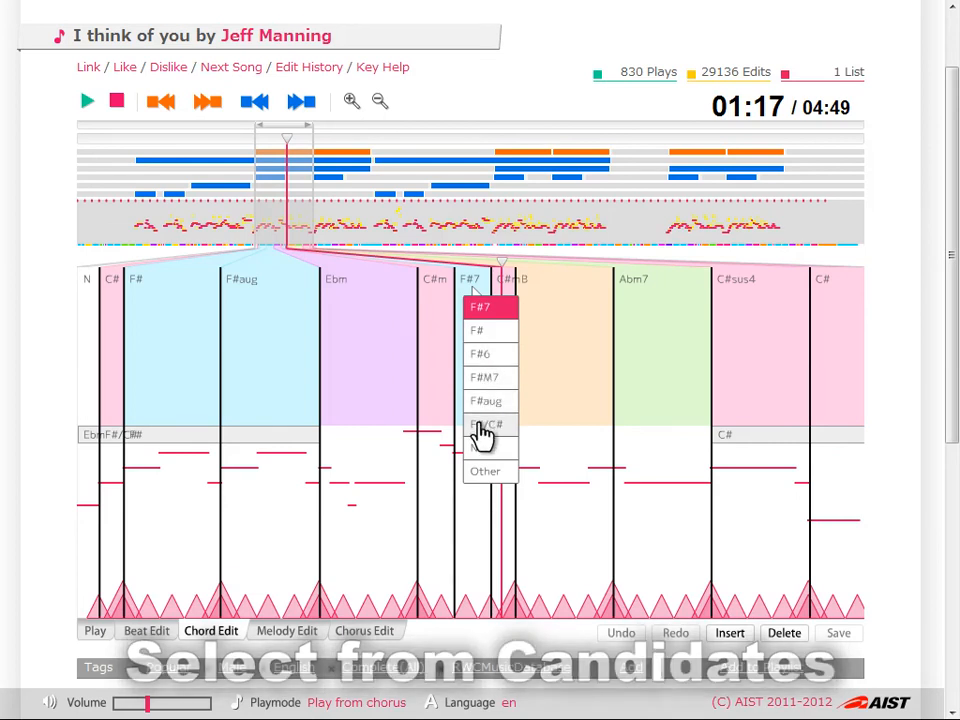